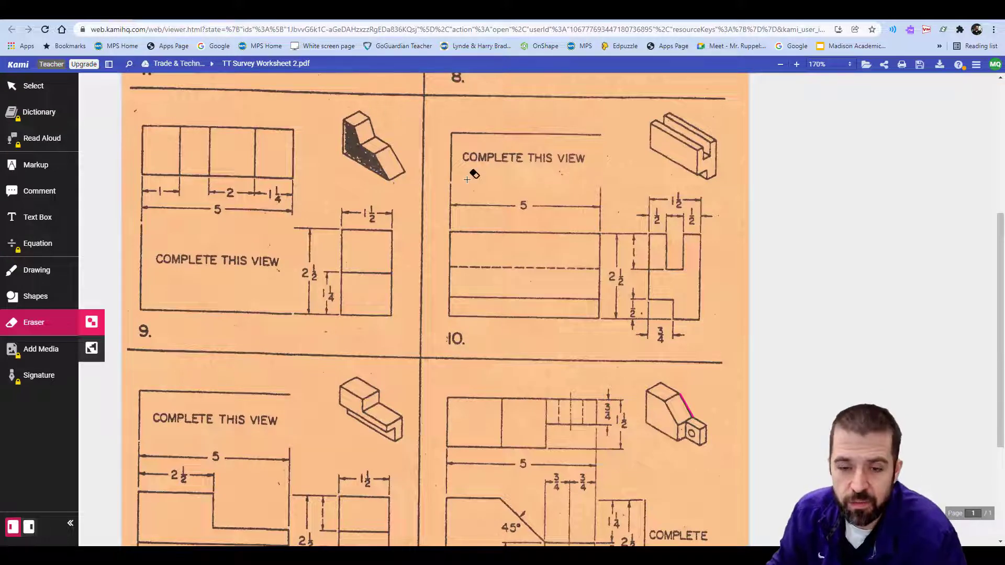
pyautogui.moveTo(660, 260)
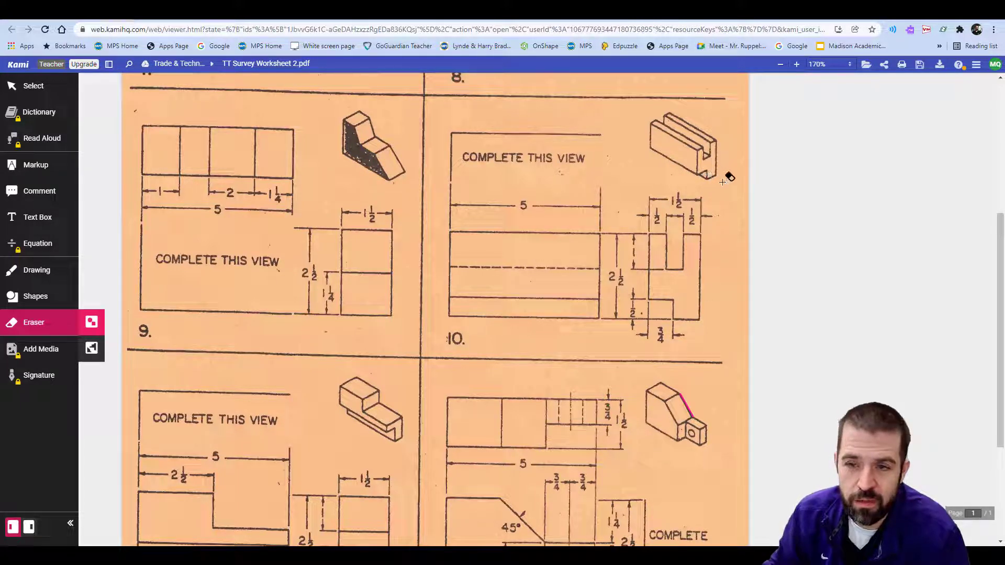
pyautogui.moveTo(570, 196)
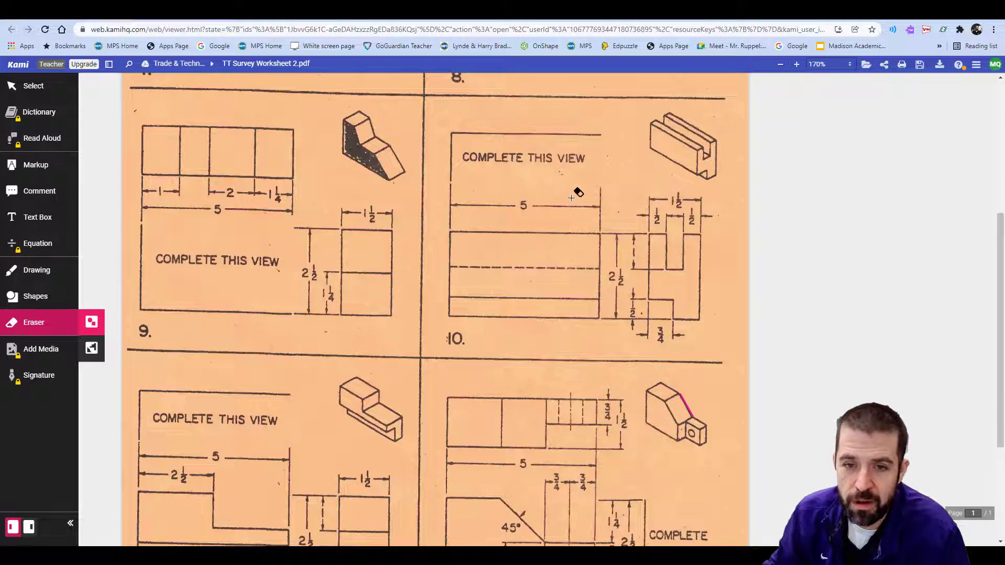
pyautogui.moveTo(545, 199)
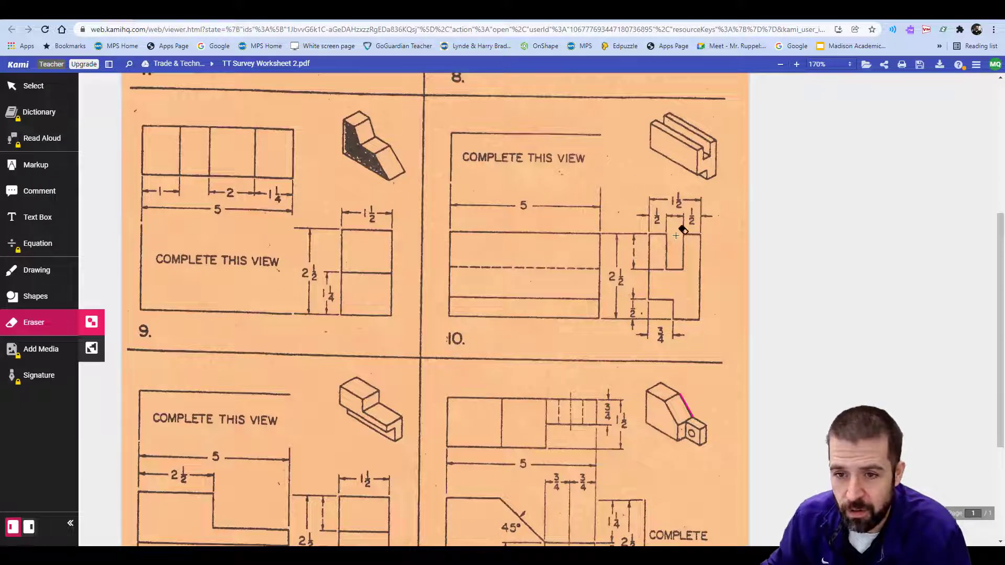
# Create a new Onshape document named Part 10 and land in its empty Part Studio.
pyautogui.click(37, 270)
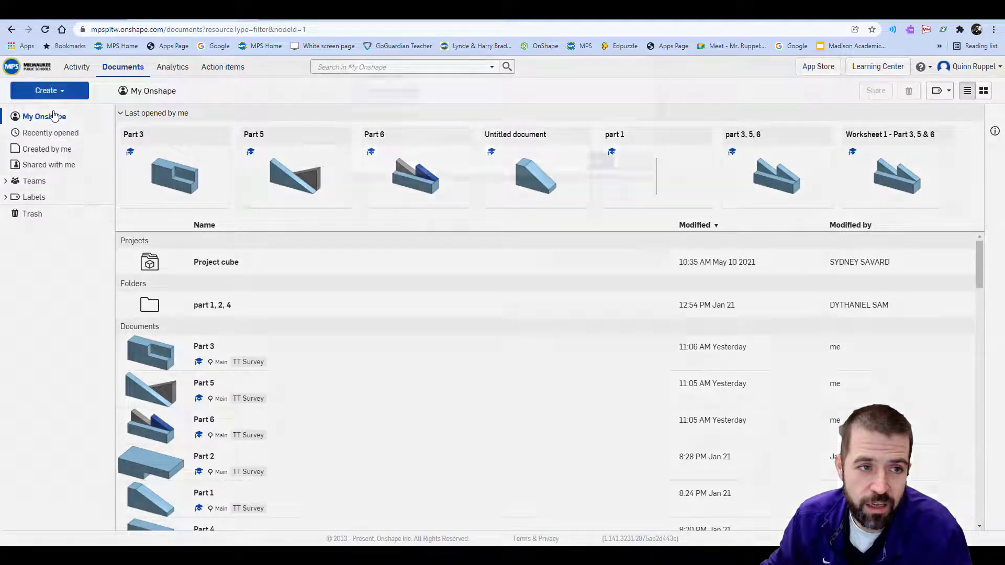
pyautogui.click(50, 90)
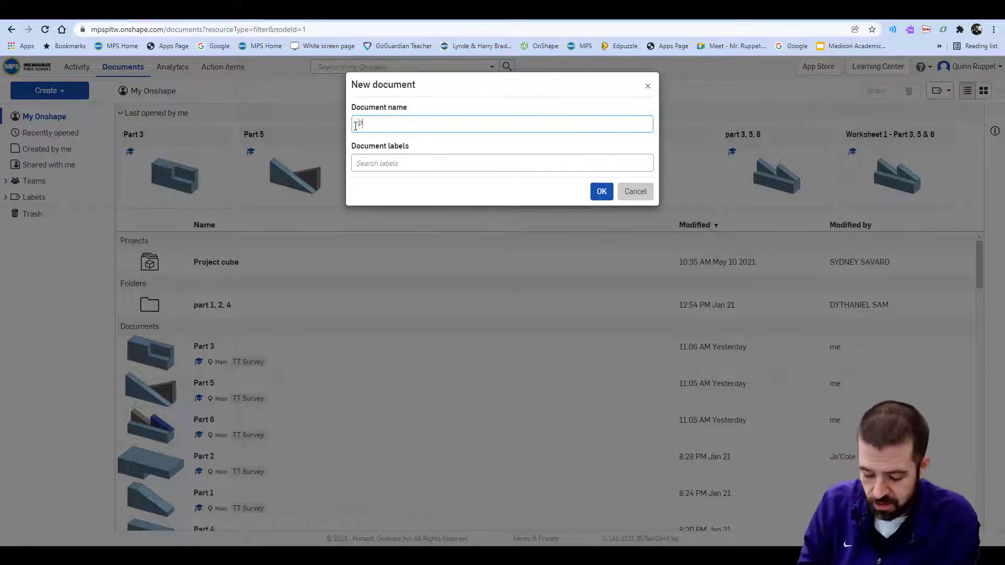
pyautogui.write('art 10')
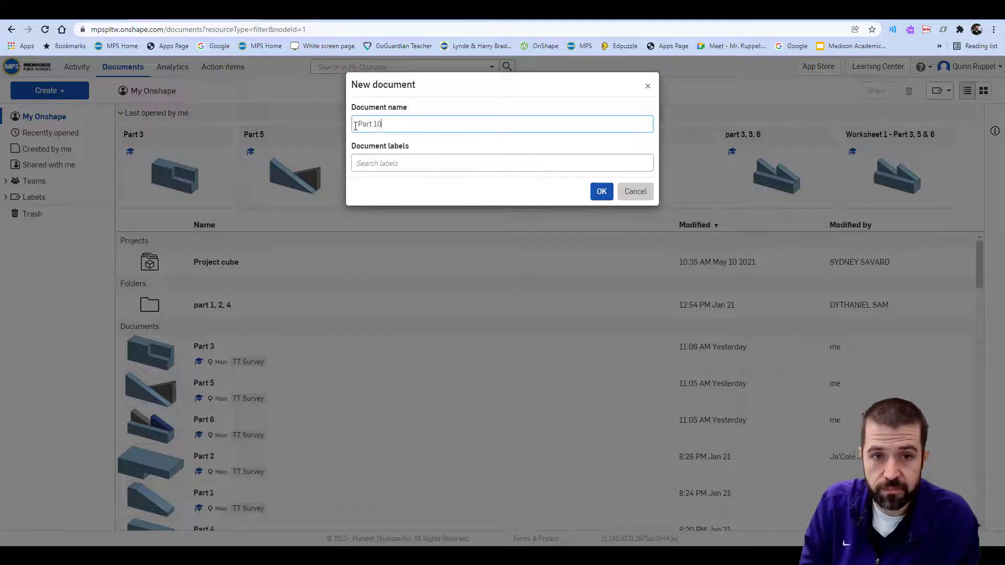
pyautogui.click(601, 190)
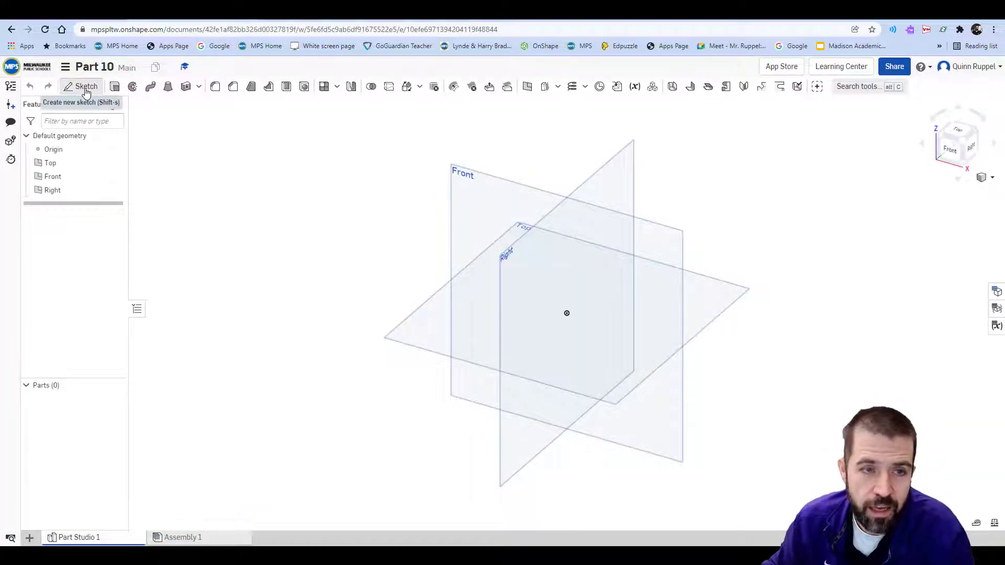
# Start Sketch 1 on the Front plane and view it normal to the plane.
pyautogui.click(85, 86)
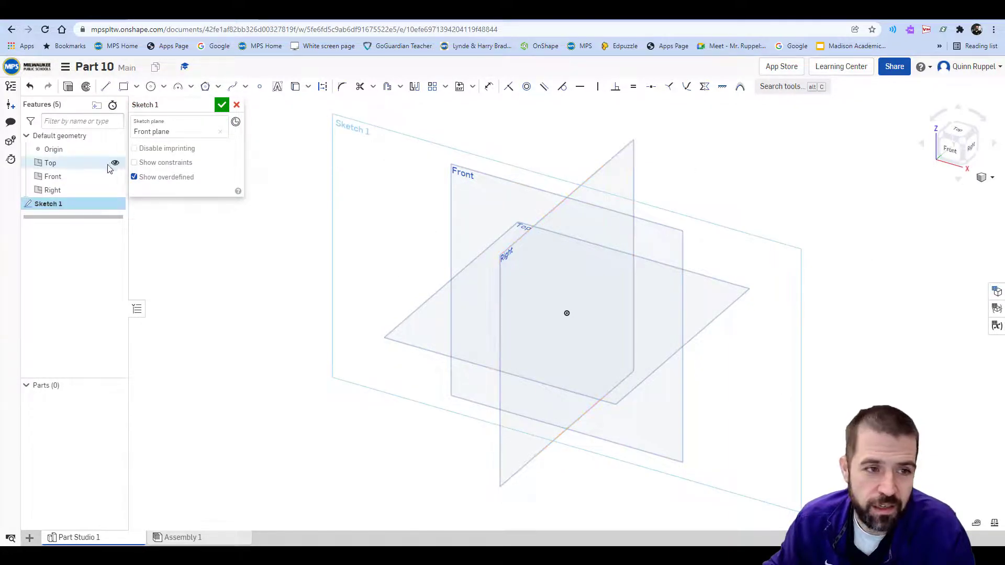
pyautogui.click(115, 163)
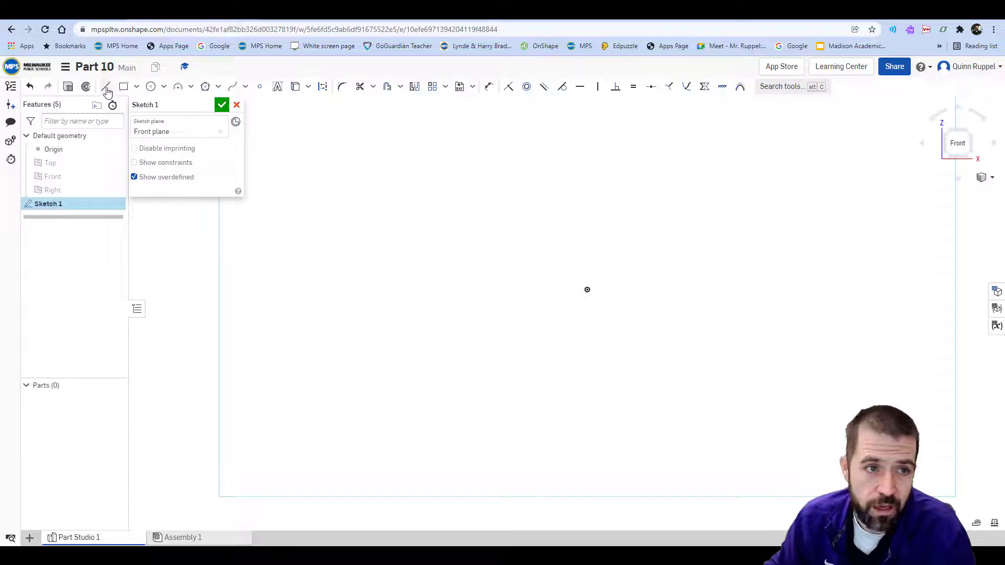
# Draw the stepped slotted profile with the Line tool and edit its slot width dimension.
pyautogui.click(105, 85)
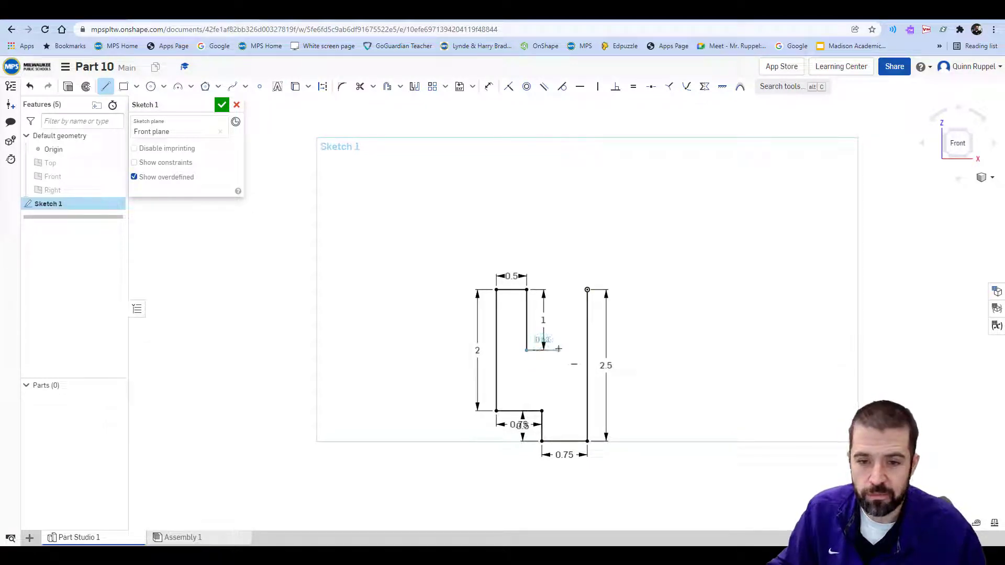
pyautogui.doubleClick(541, 339)
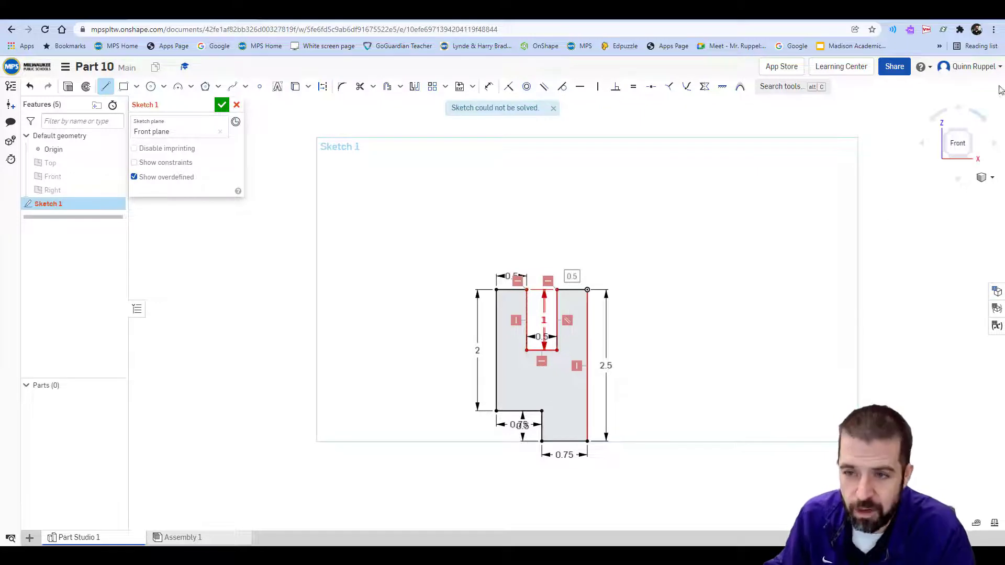
pyautogui.moveTo(222, 105)
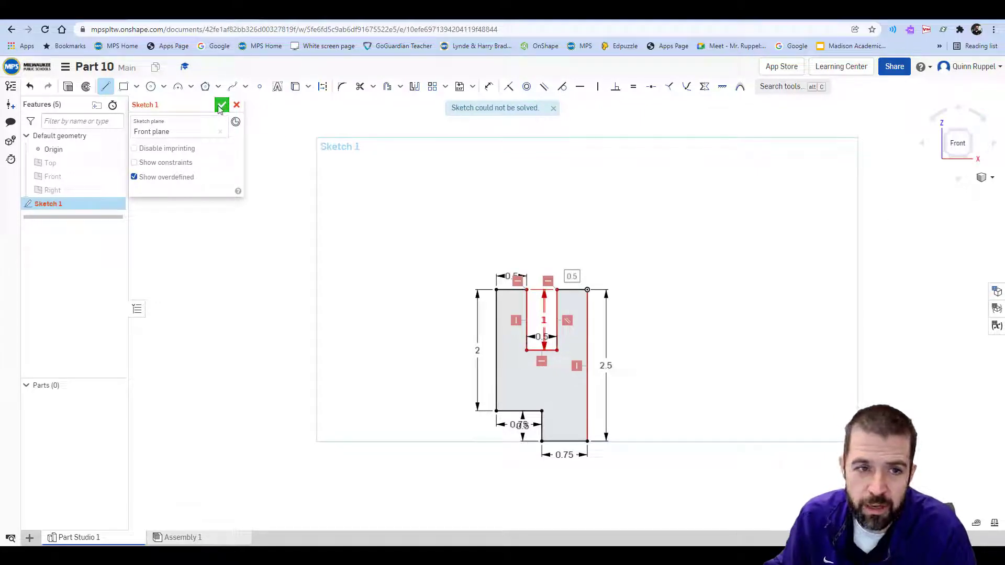
# Close Sketch 1 and switch to an isometric view of the slotted profile.
pyautogui.click(221, 105)
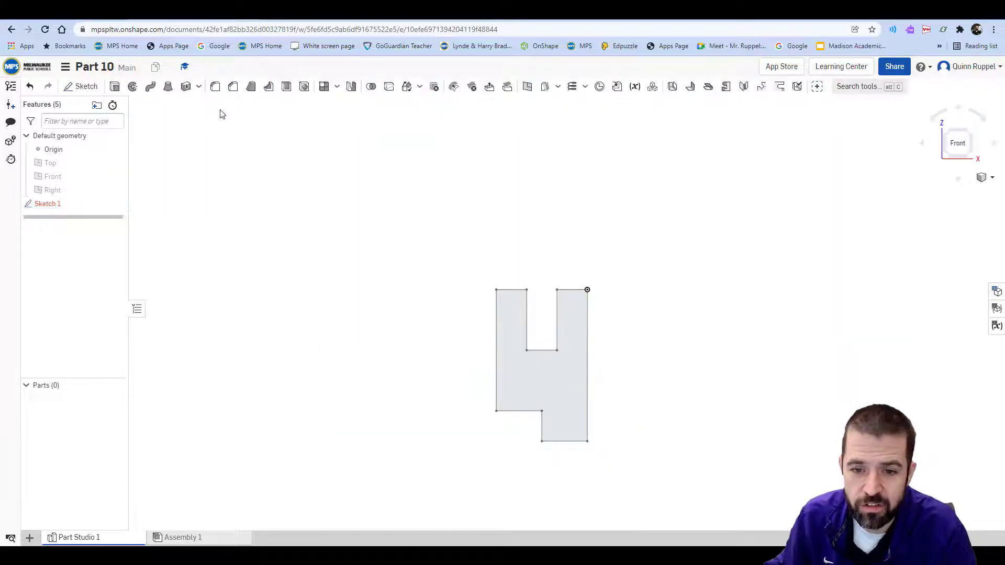
pyautogui.click(991, 178)
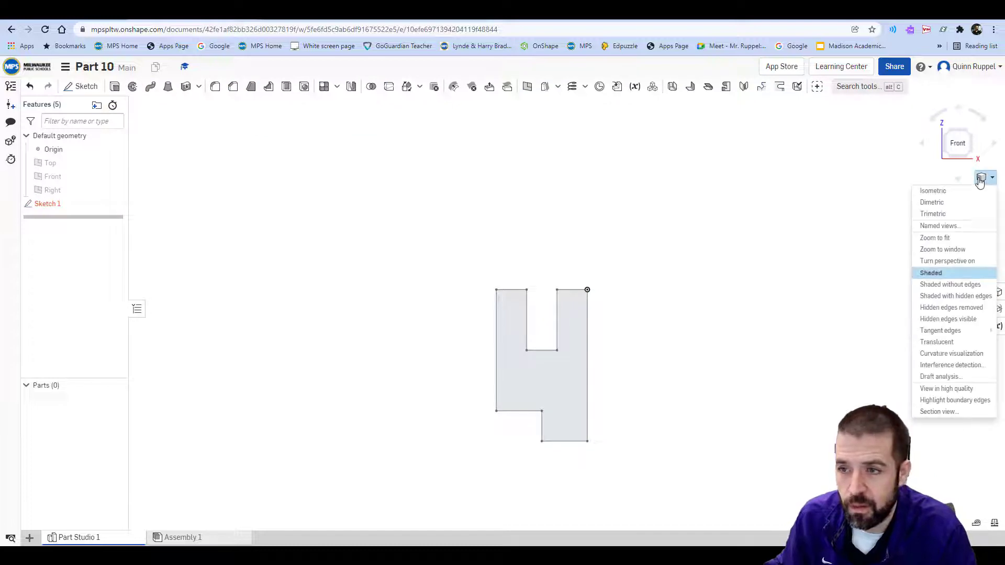
pyautogui.click(932, 190)
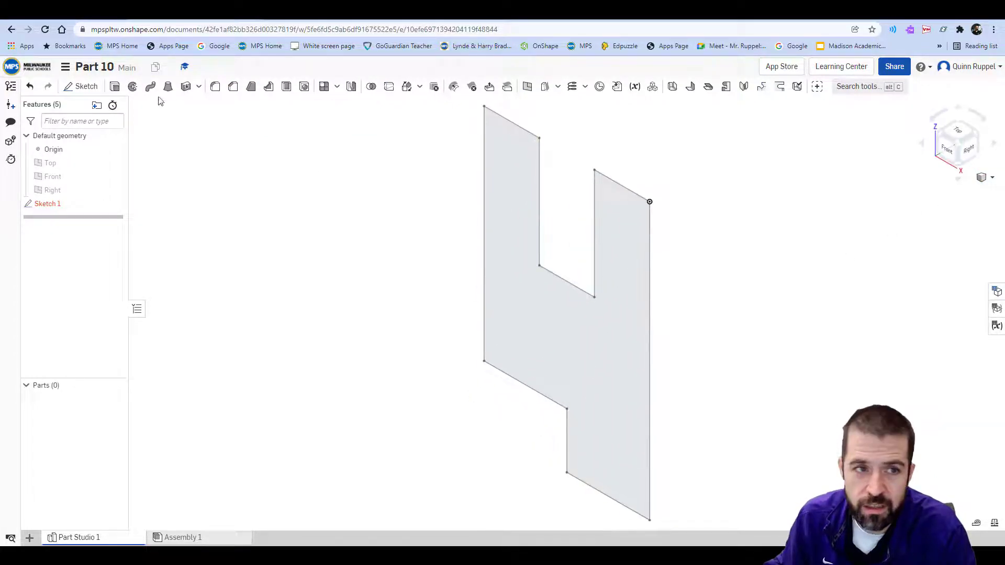
pyautogui.click(216, 85)
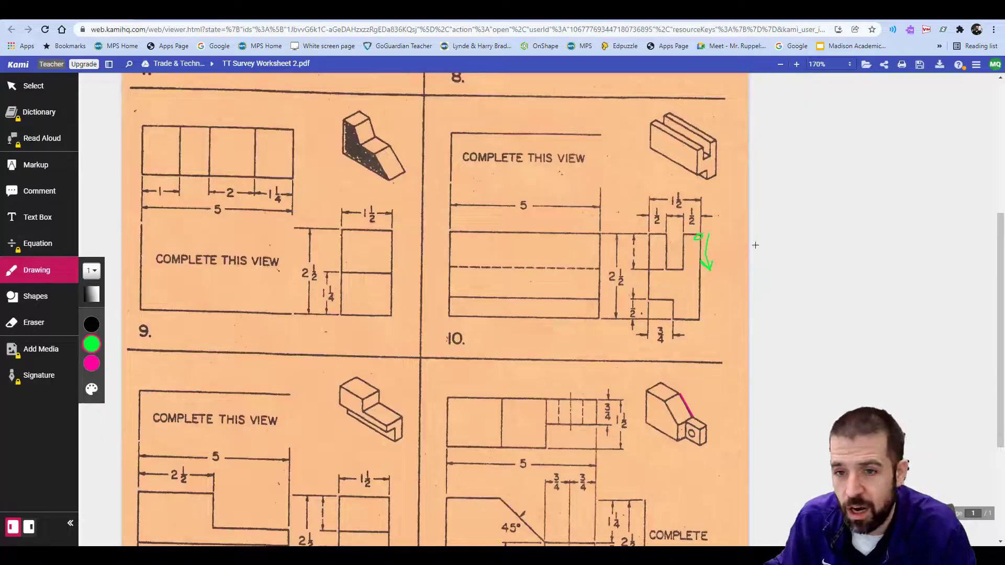
pyautogui.moveTo(703, 157)
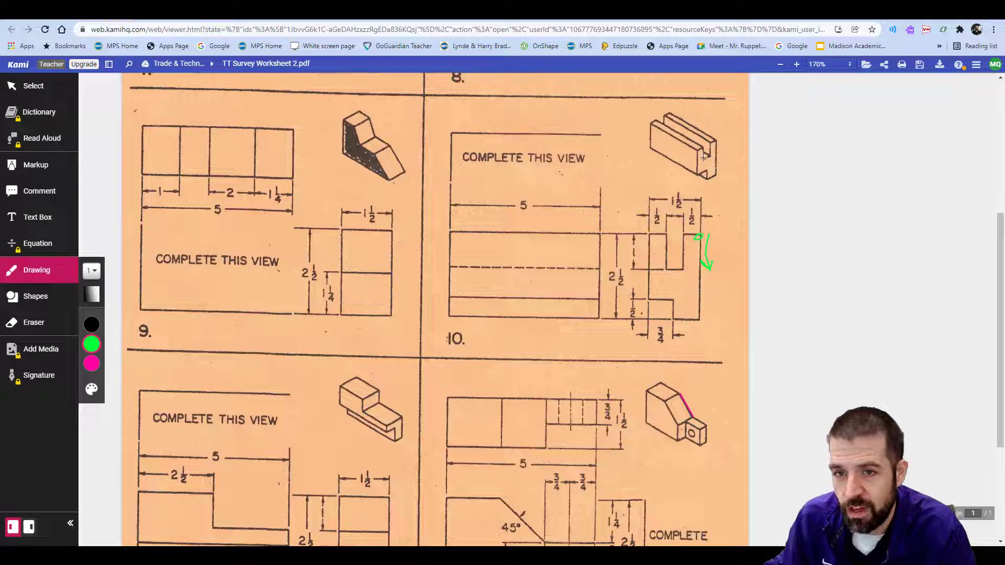
pyautogui.moveTo(520, 198)
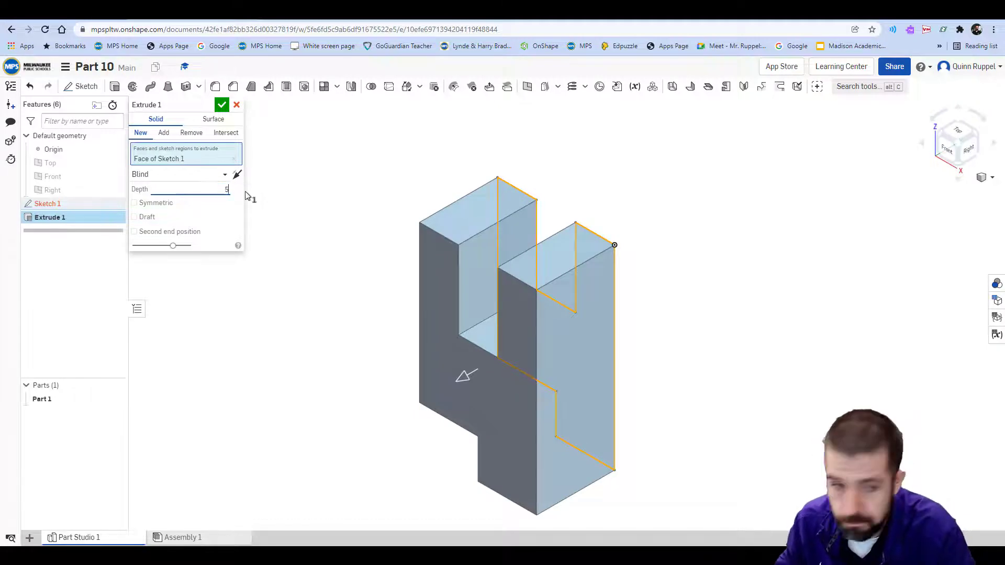
# Confirm the 5 inch extrusion, producing Part 1 as a slotted solid block.
pyautogui.click(220, 104)
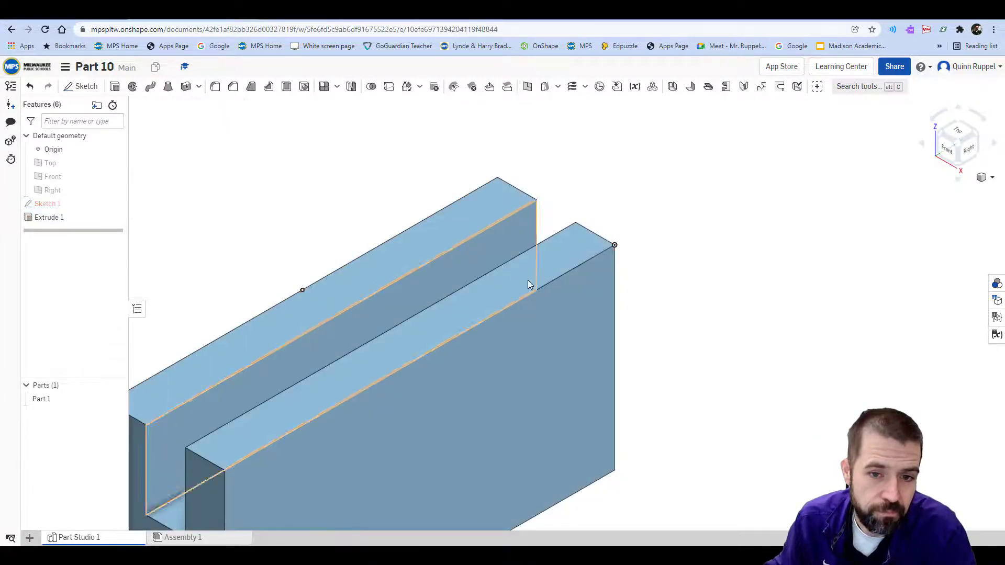